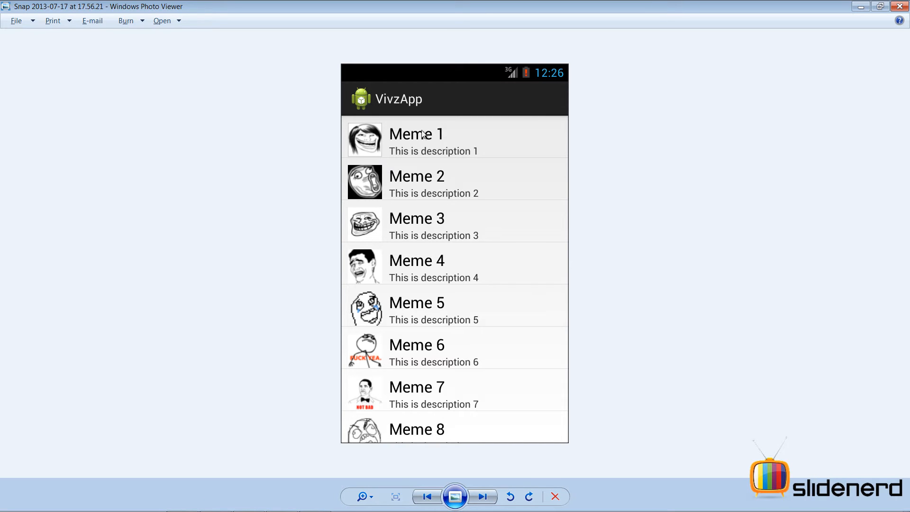
mouse_move(367, 251)
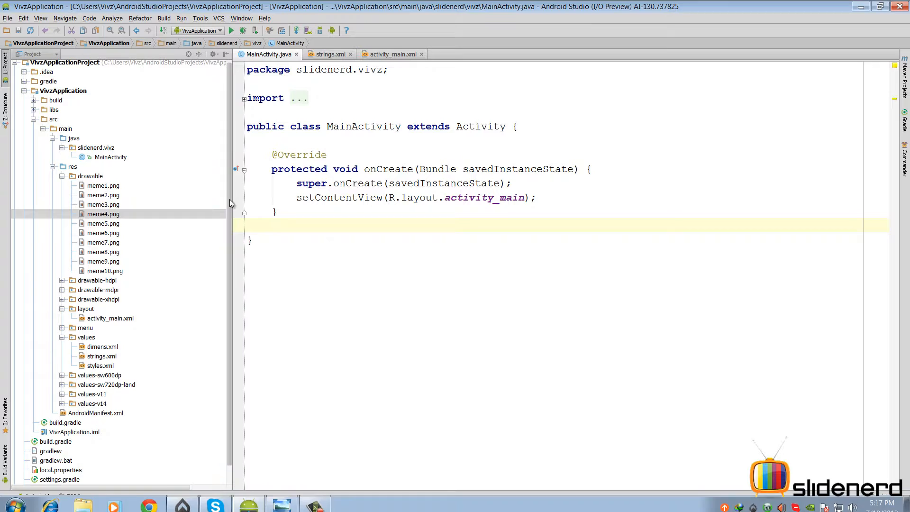
Step: Look over the drawable meme images and strings.xml, then return to MainActivity.java
left_click(90, 176)
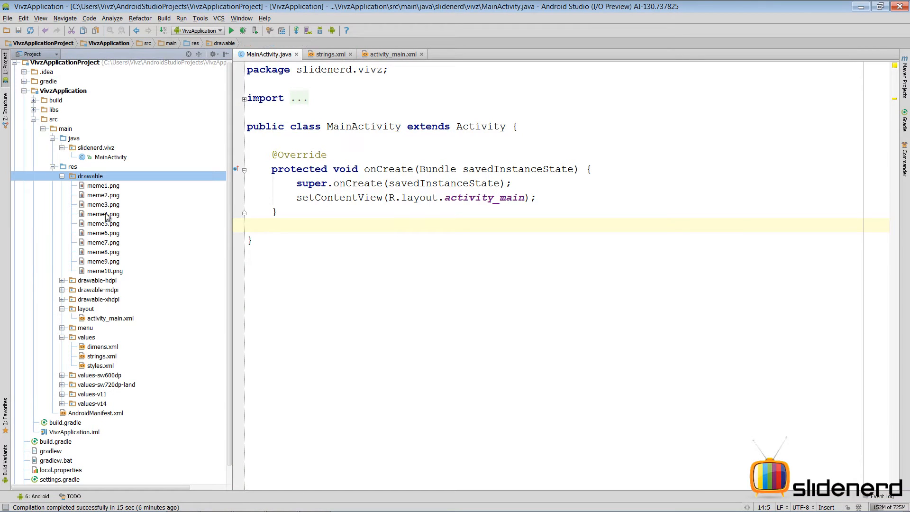
left_click(326, 54)
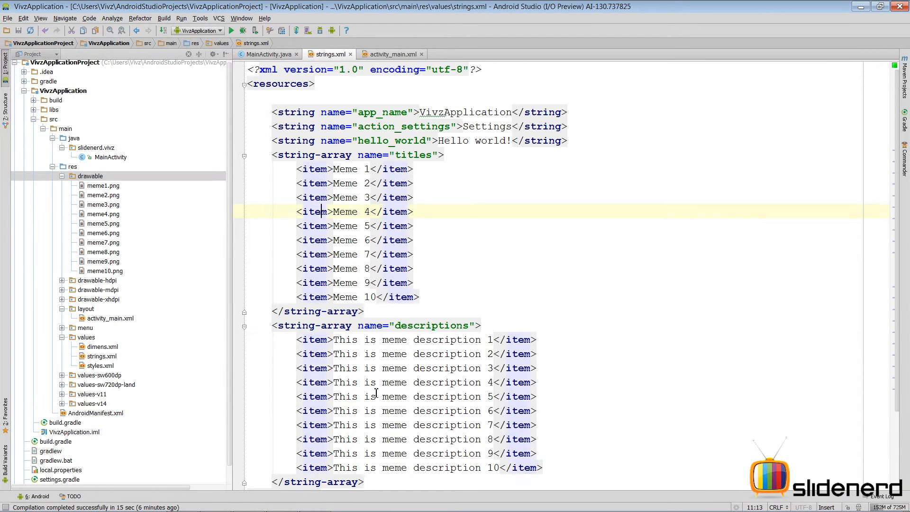
left_click(267, 54)
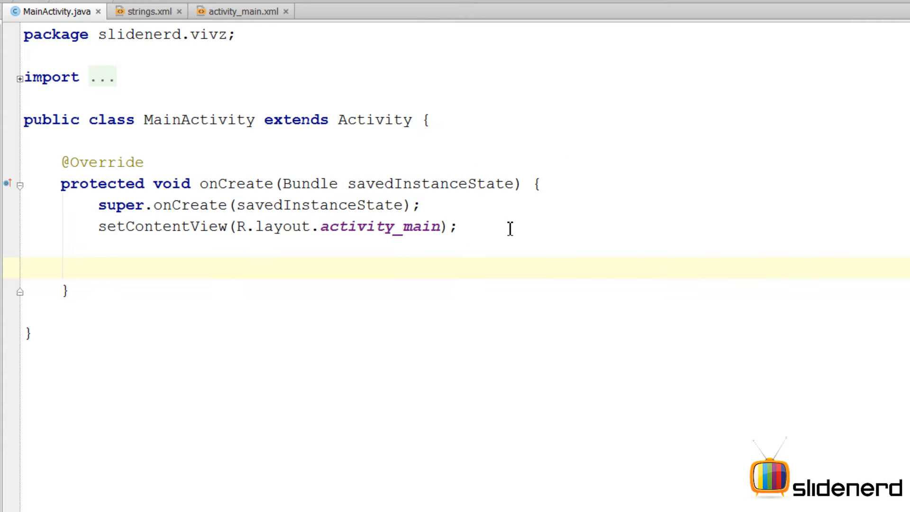
Step: Declare String[] memeTitles and String[] memeDescriptions fields, checking the arrays in strings.xml
left_click(147, 11)
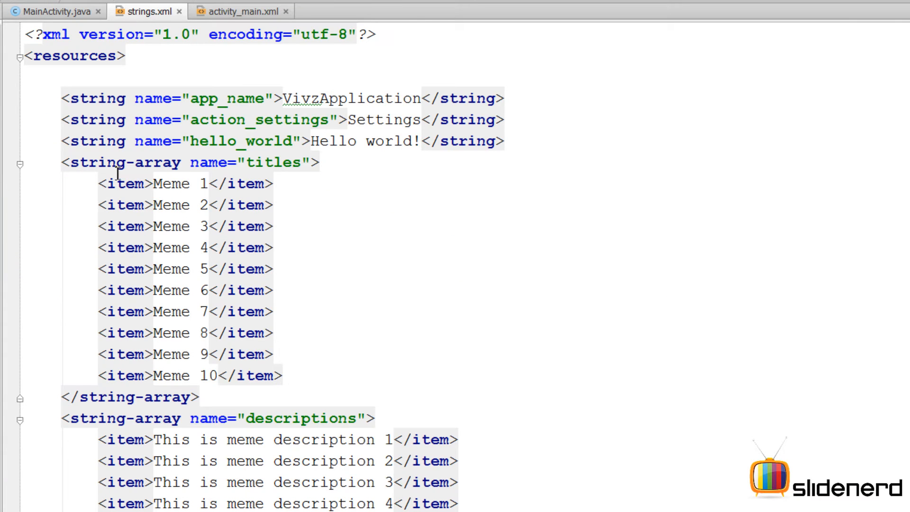
left_click(55, 11)
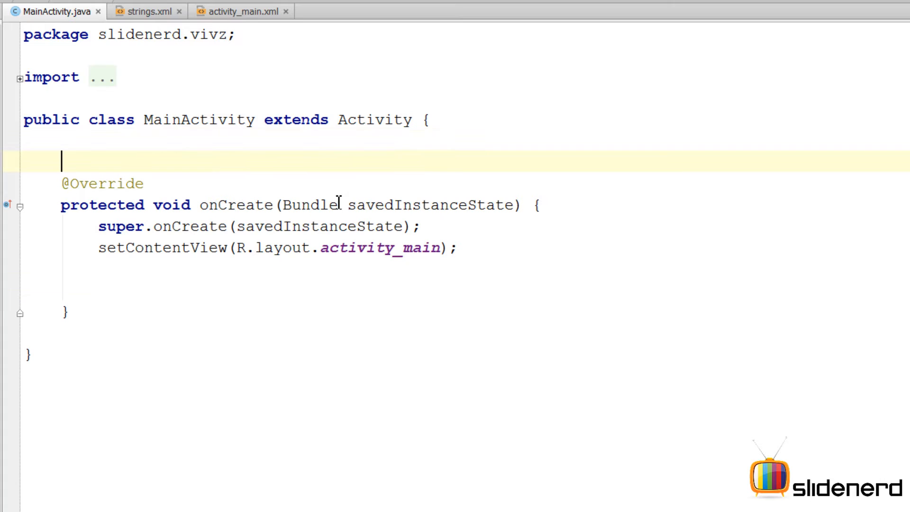
type("String[]")
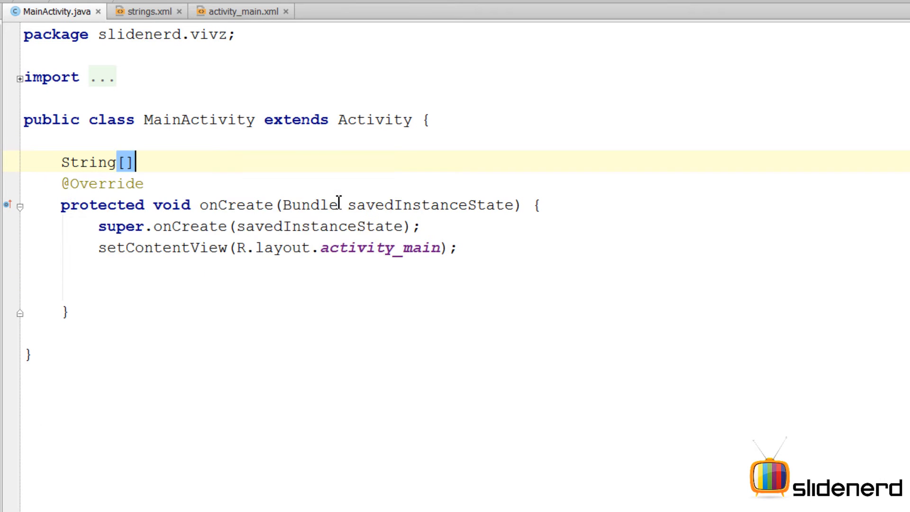
type("memeTitles;")
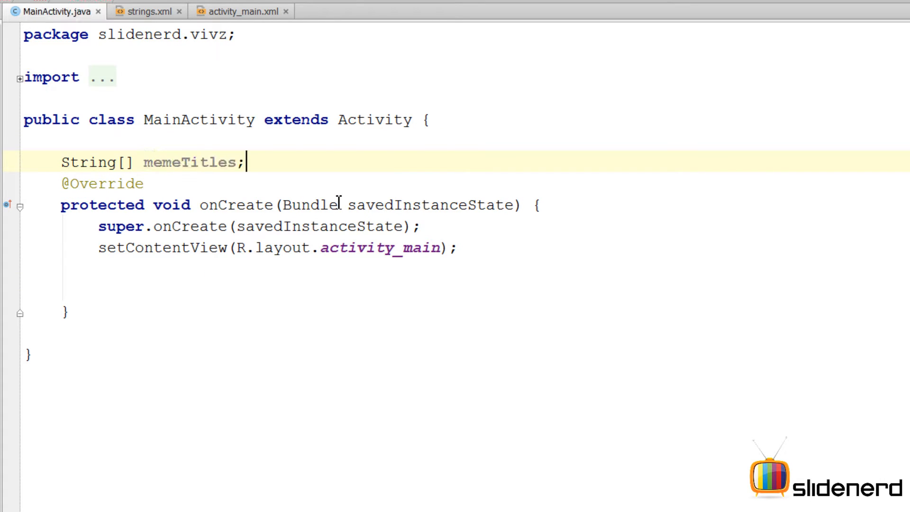
type("String[] memeDescriptions;")
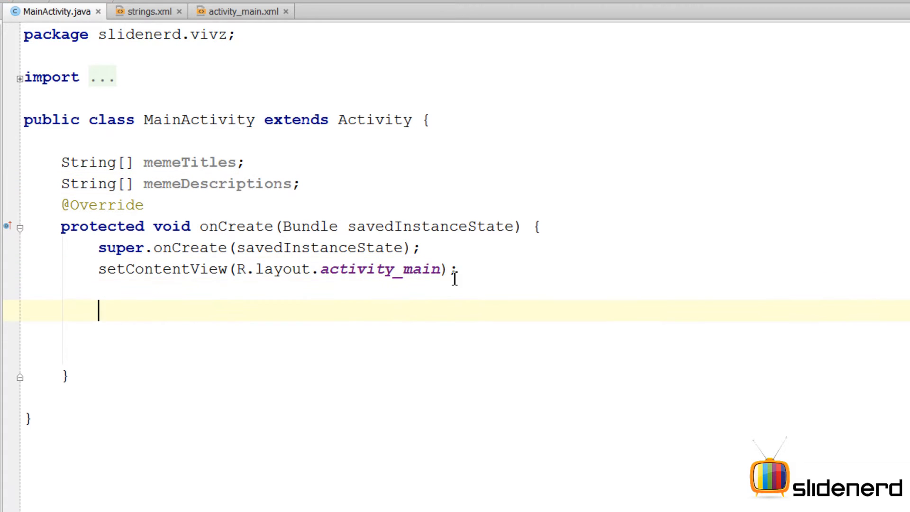
left_click(147, 11)
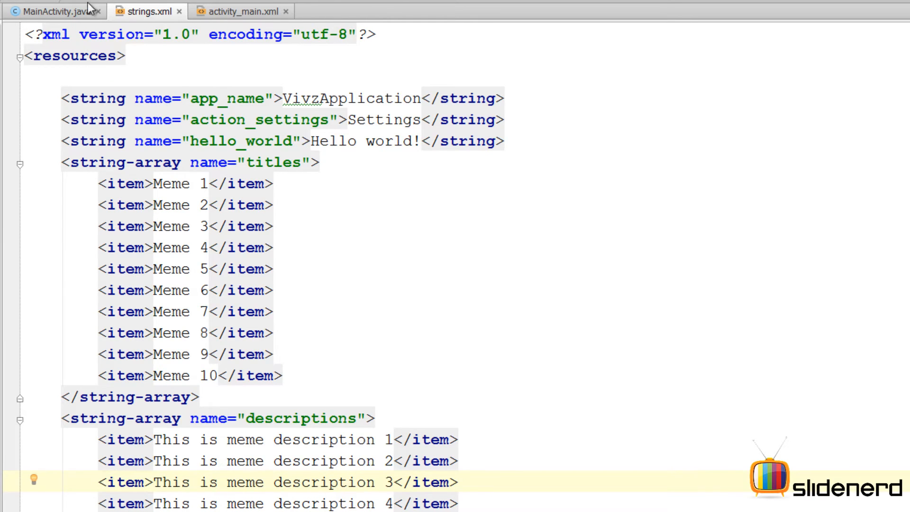
left_click(55, 11)
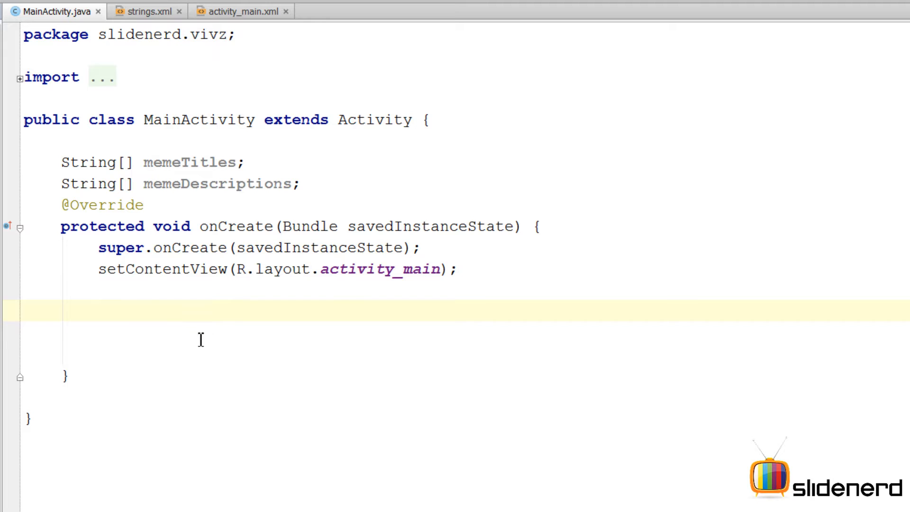
Step: Store getResources() in 'Resources res' and begin a memeTitles=res.getStringArray() call
type("getResources();")
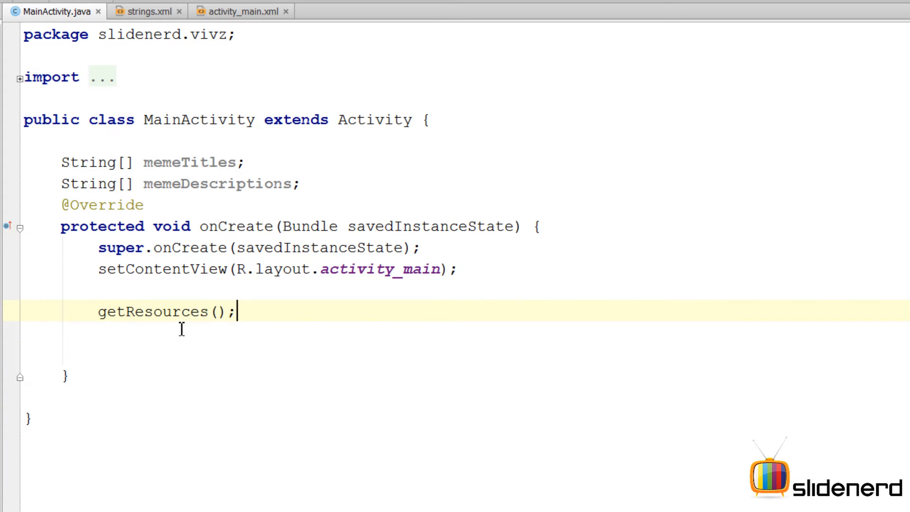
double_click(152, 312)
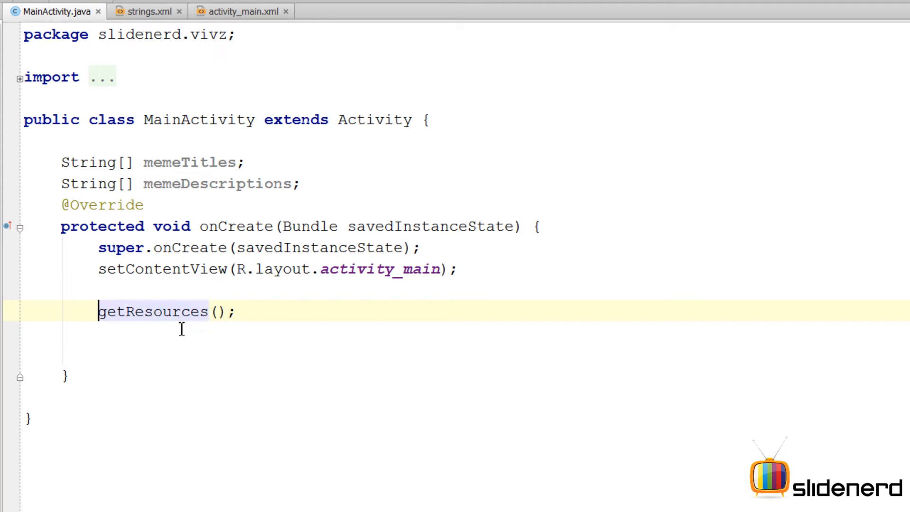
type("Resources res=")
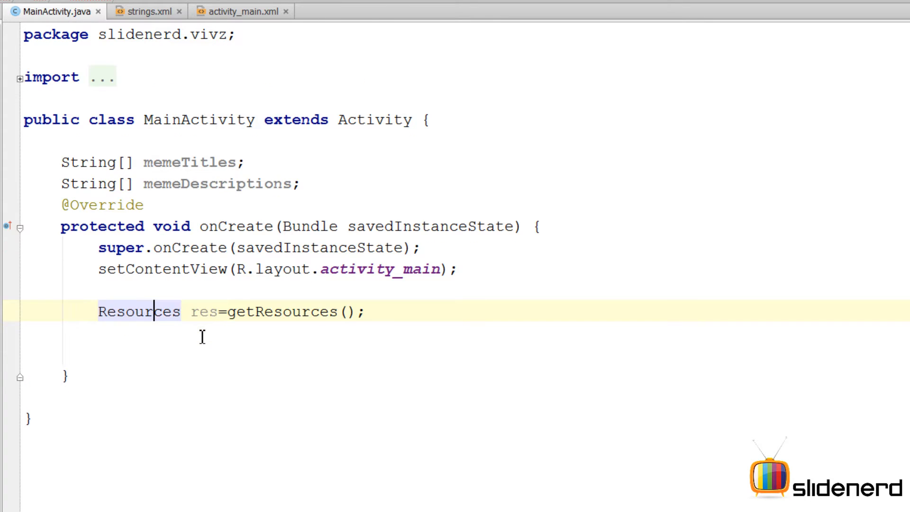
type("re")
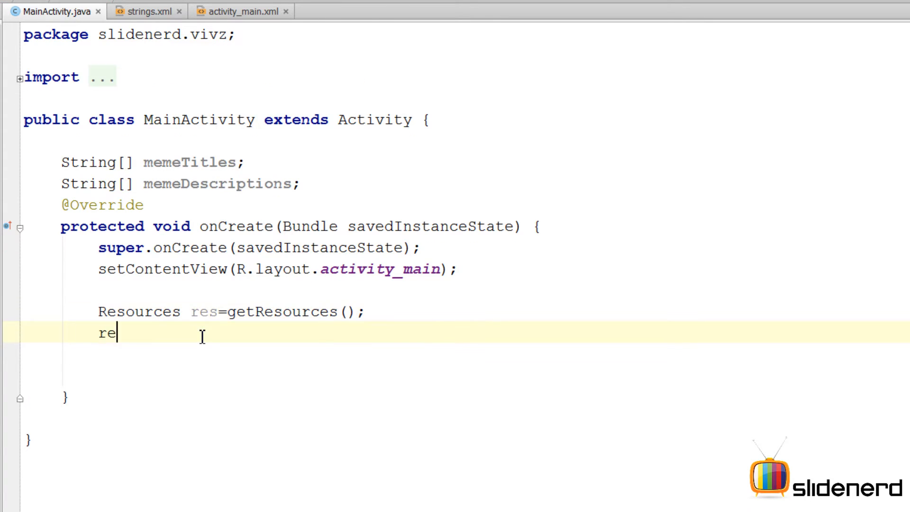
type("s.getSD")
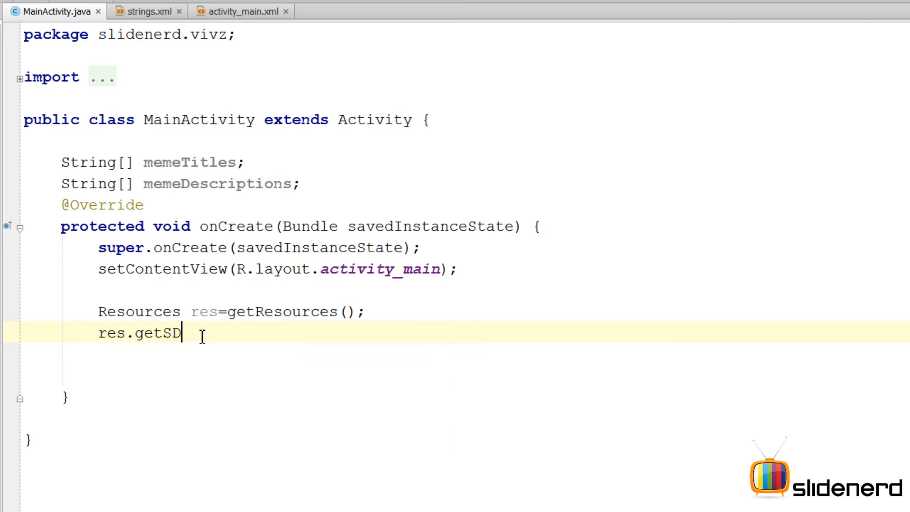
type("StringArray()")
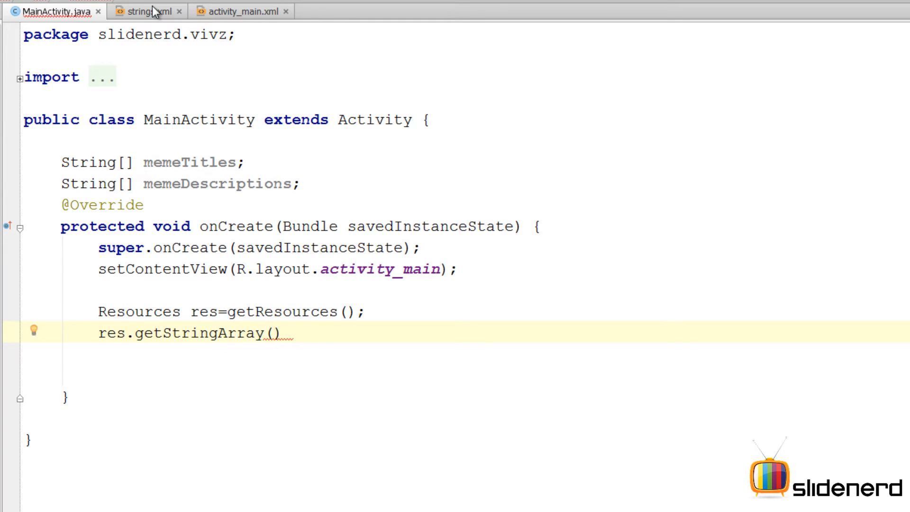
Step: Copy the titles array name from strings.xml and pass R.array.titles to getStringArray
left_click(142, 11)
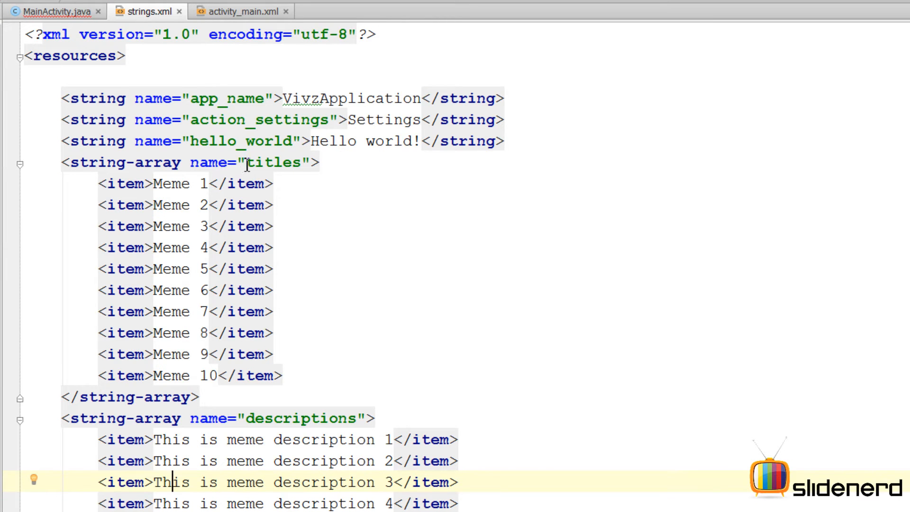
double_click(274, 162)
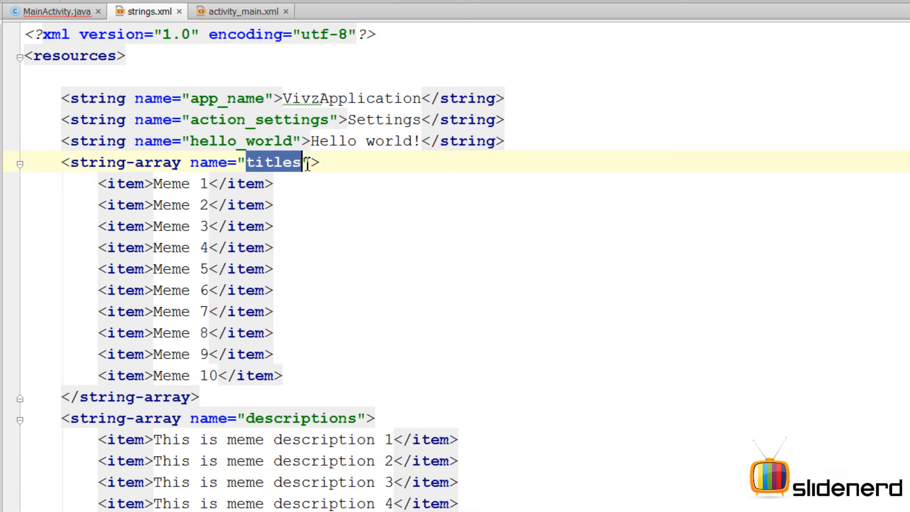
left_click(54, 11)
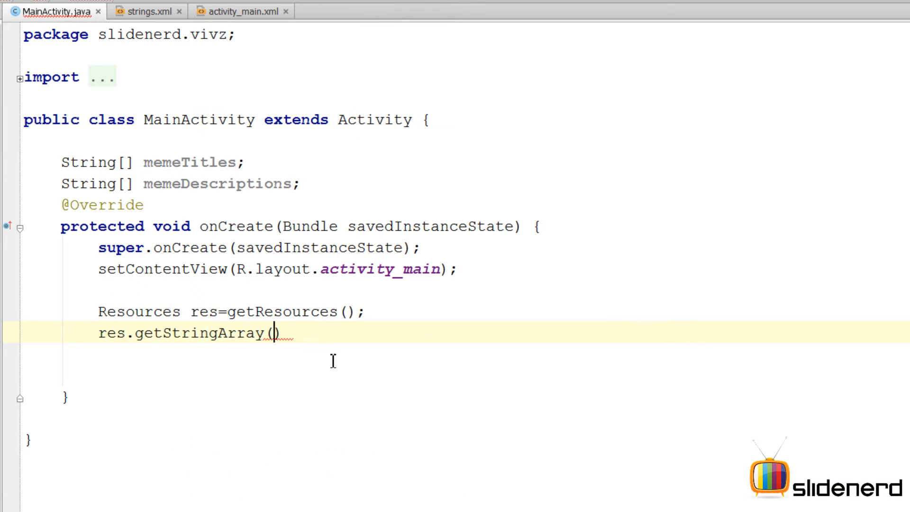
type("R.array.titles")
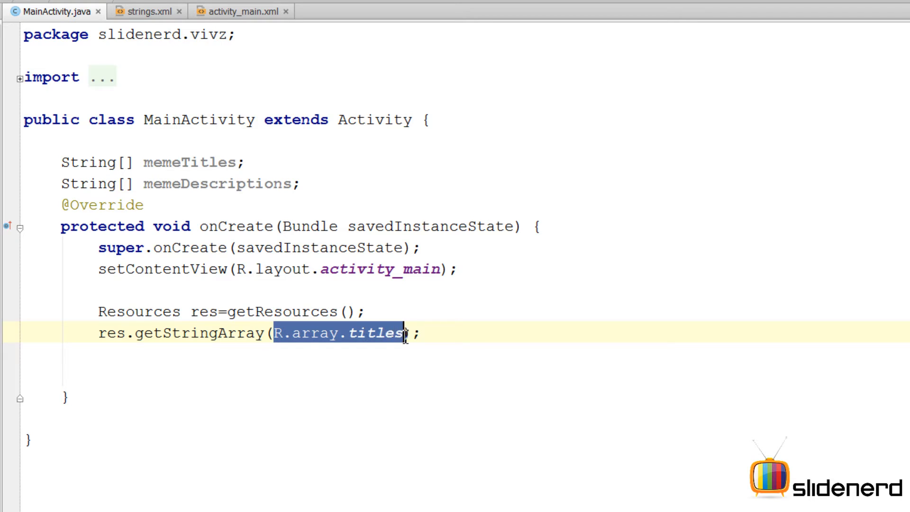
mouse_move(180, 342)
type("memeTitles=")
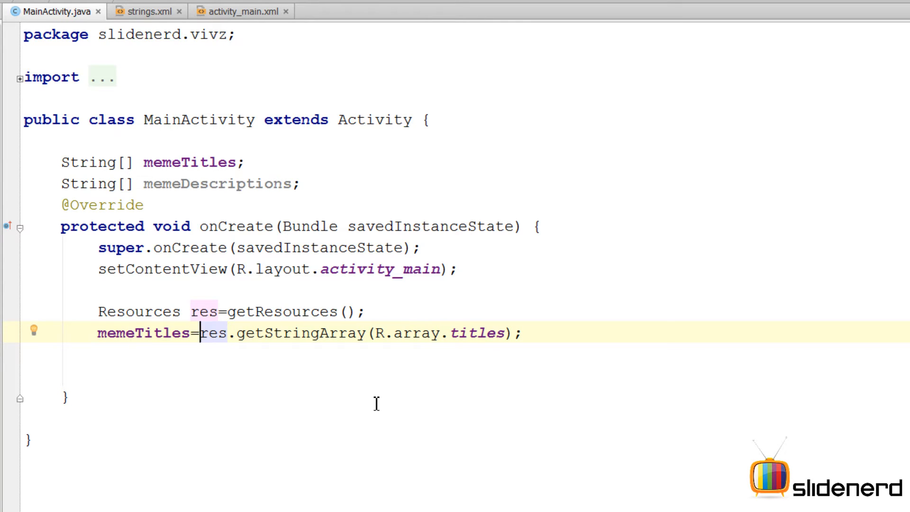
Step: Fill memeDescriptions with res.getStringArray(R.array.descriptions) and start a line below the fields
type("memeDescriptions=res.getStringArray(R.array.descriptions);")
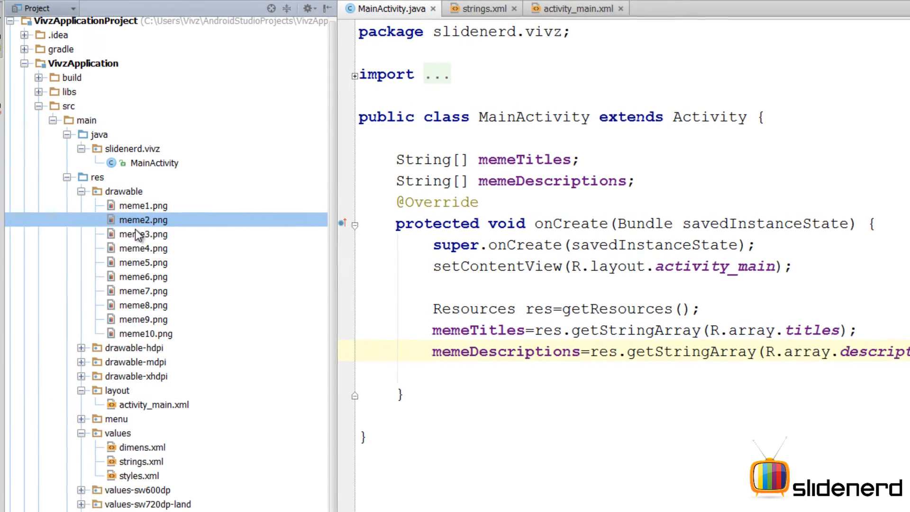
left_click(155, 276)
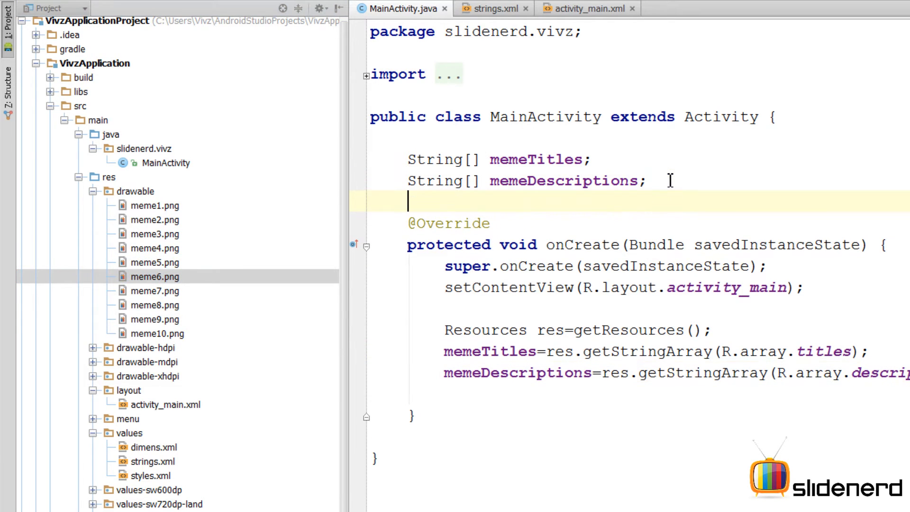
Step: Declare int[] images = {R.drawable.meme1, ...} listing the meme drawables
type("int")
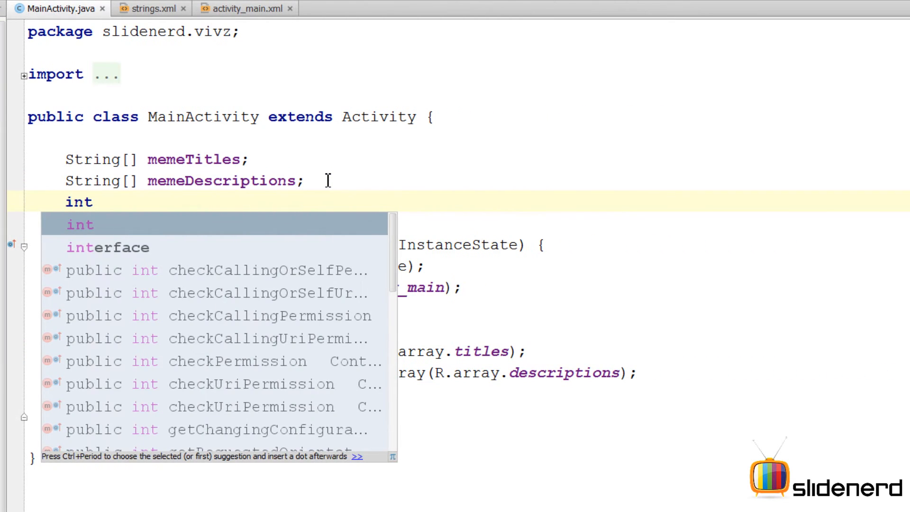
type("[] images=")
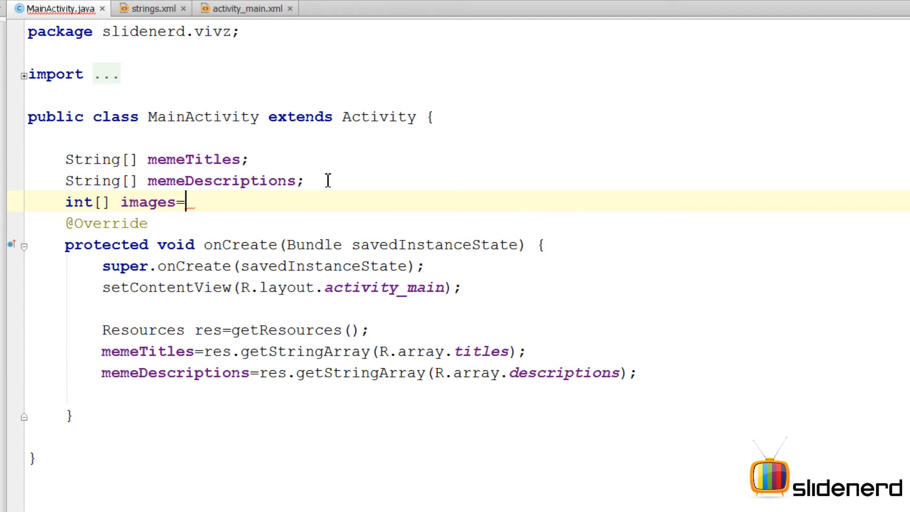
type("{};")
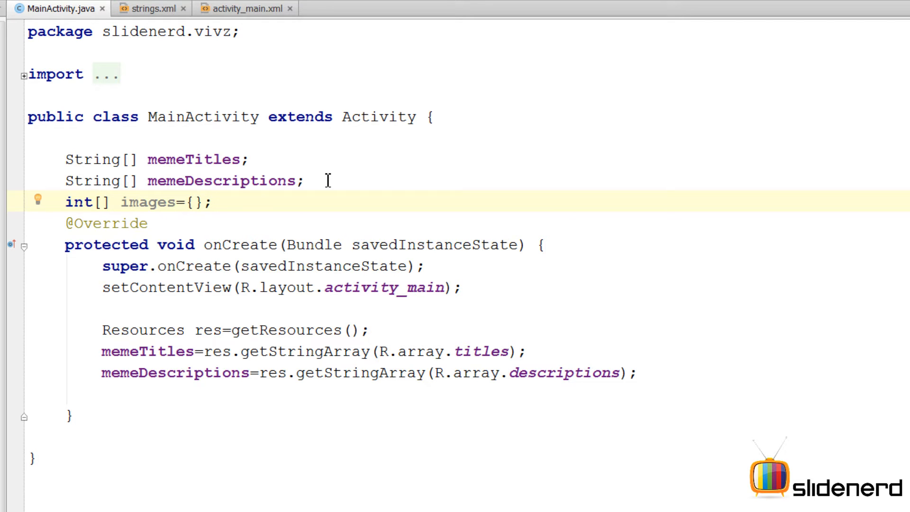
type("R.drawable")
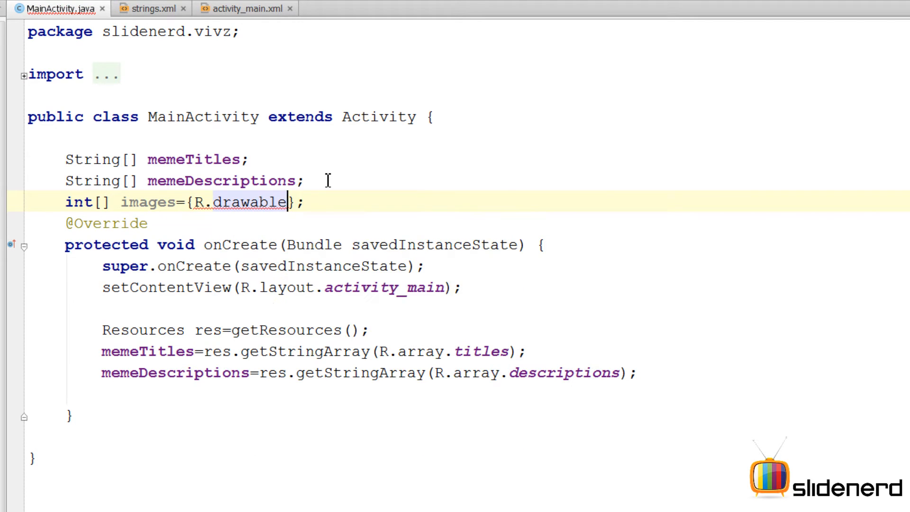
type(".meme1")
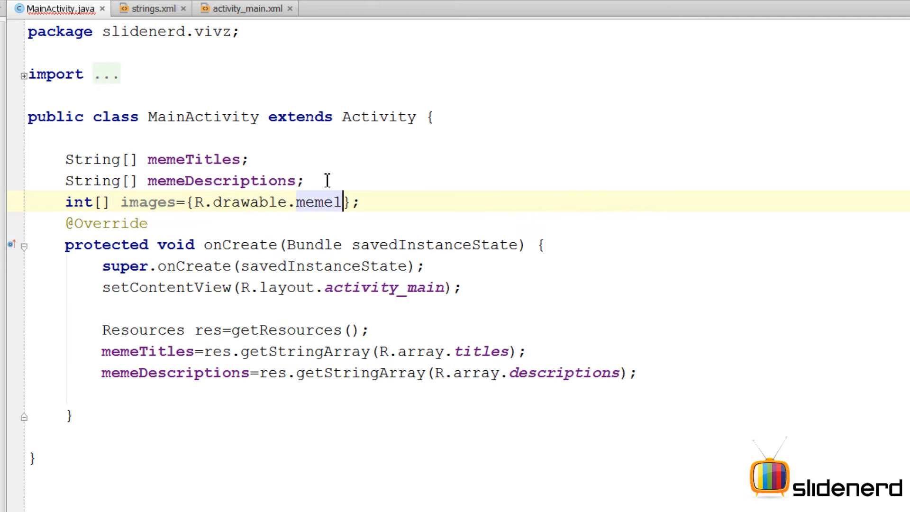
type(",")
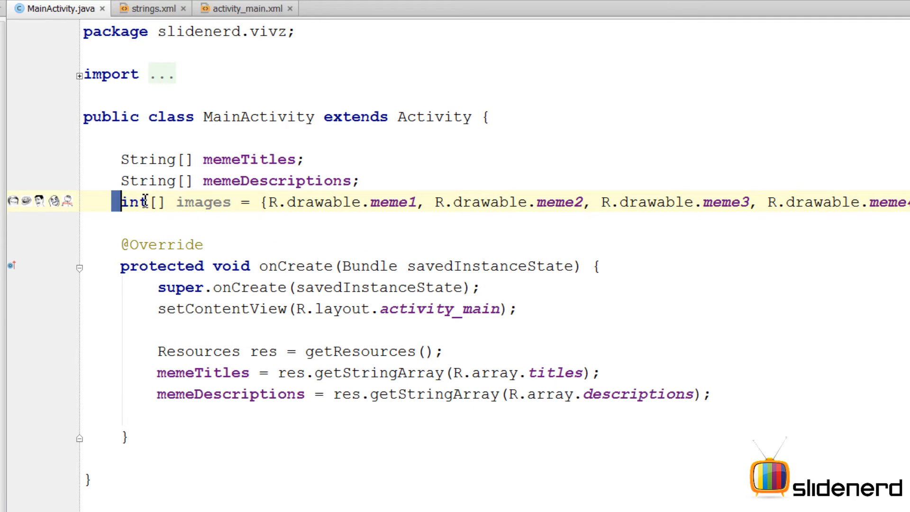
double_click(204, 202)
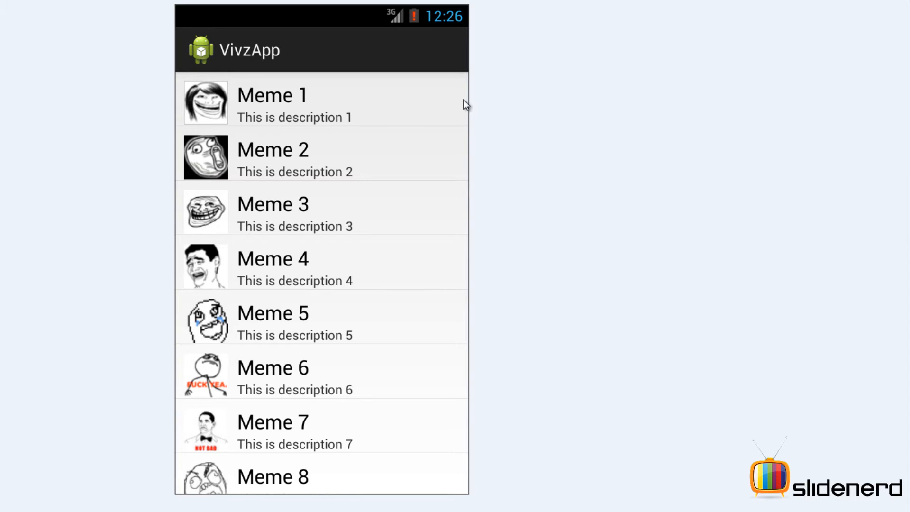
mouse_move(444, 135)
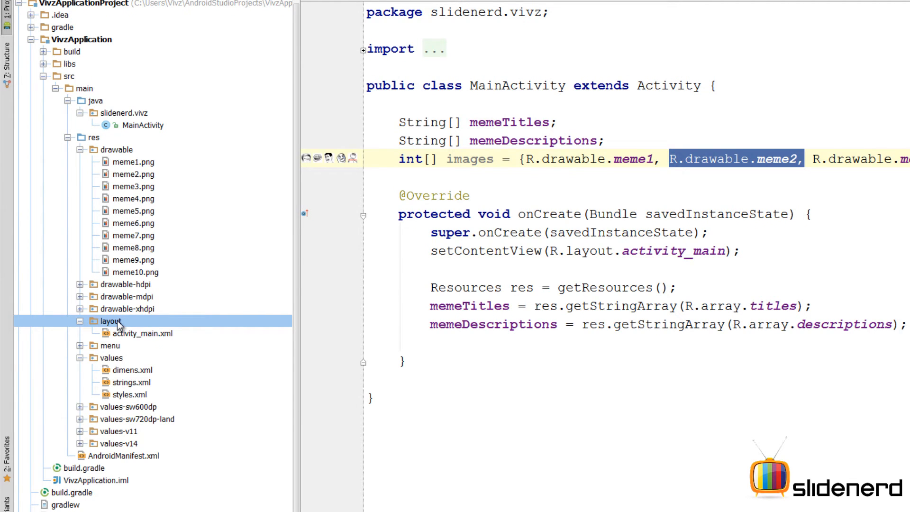
Step: Create a layout resource file named single_row with a RelativeLayout root
right_click(110, 321)
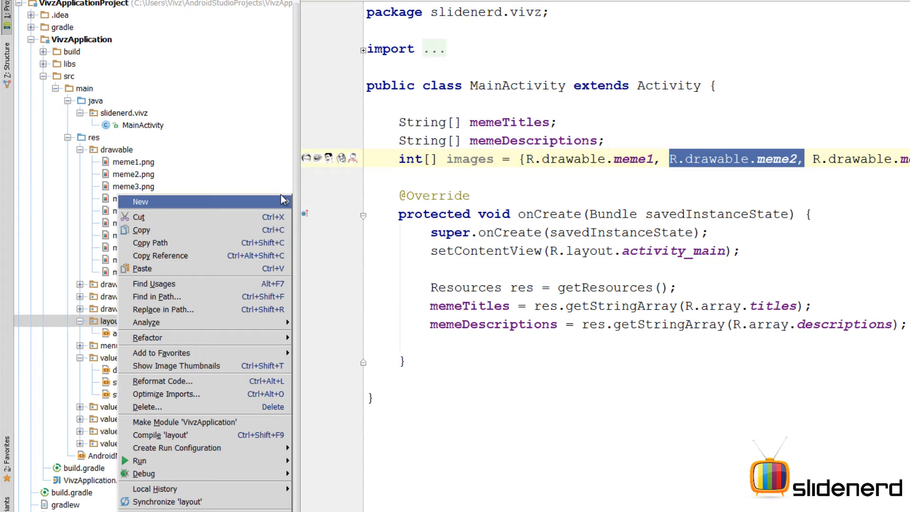
mouse_move(141, 202)
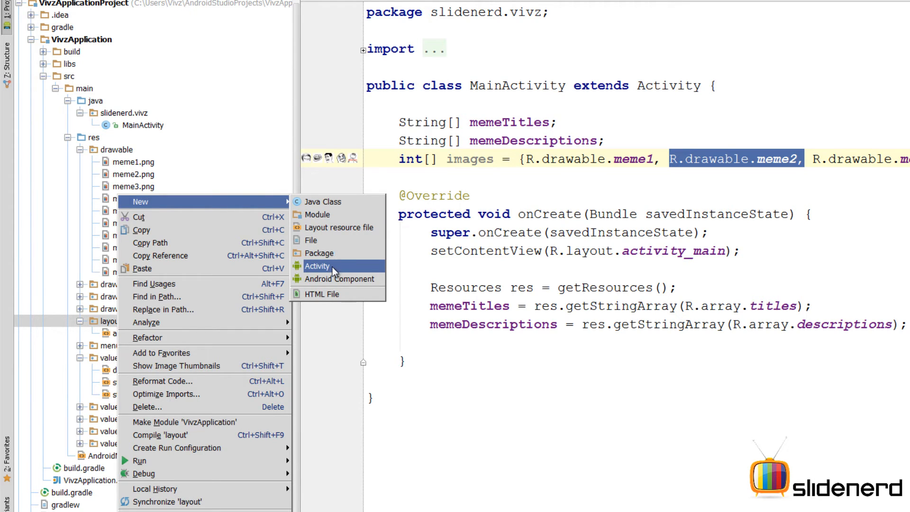
left_click(338, 227)
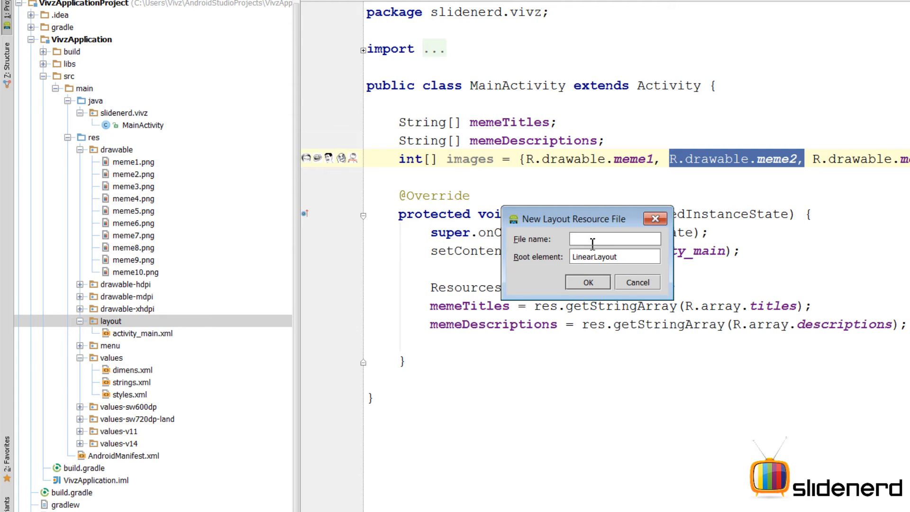
type("single_row")
type("Relativ")
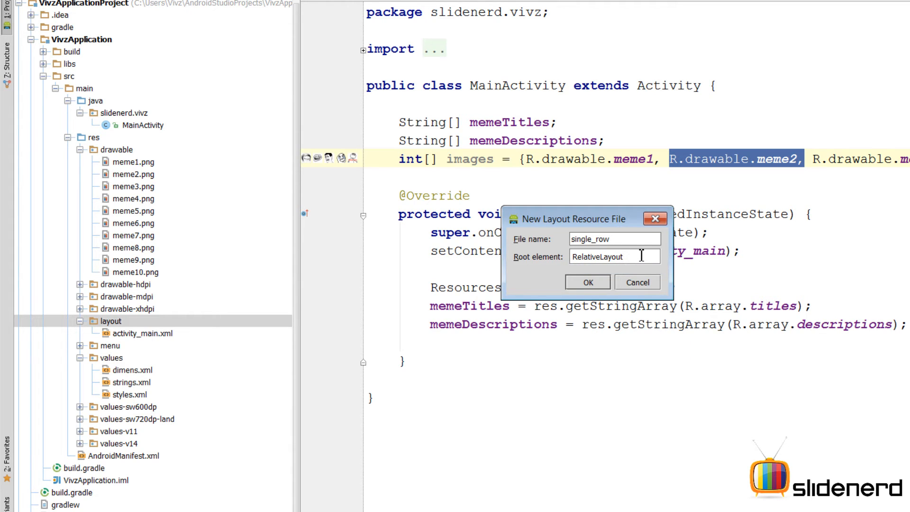
left_click(587, 282)
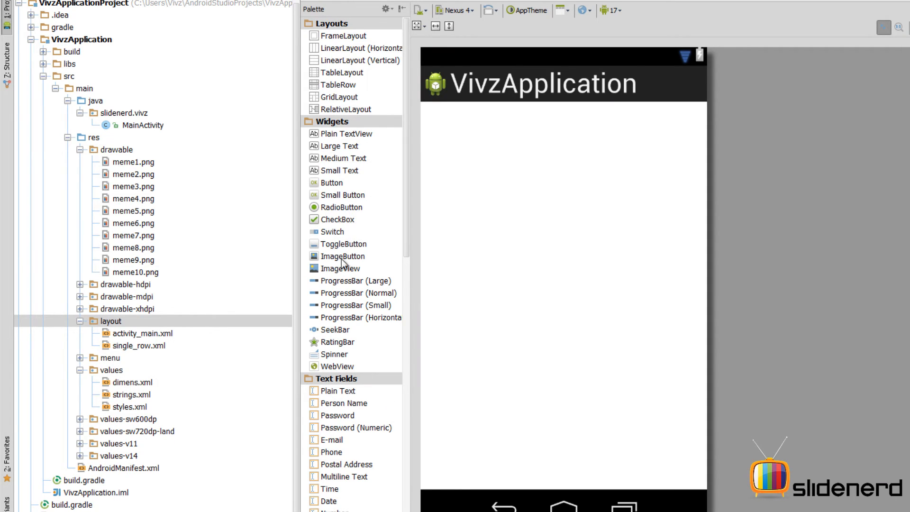
Step: Drop an ImageView at the row's top-left and show the layout XML
left_click_drag(338, 268, 467, 150)
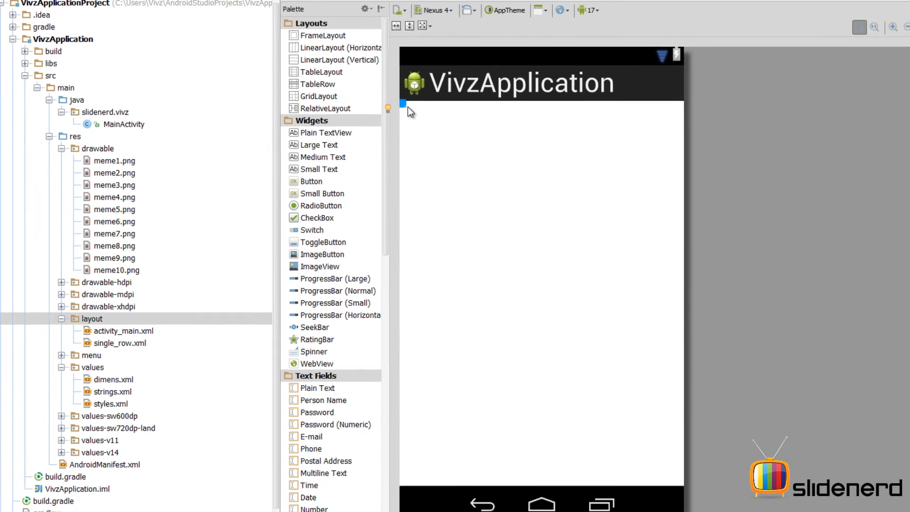
left_click(152, 505)
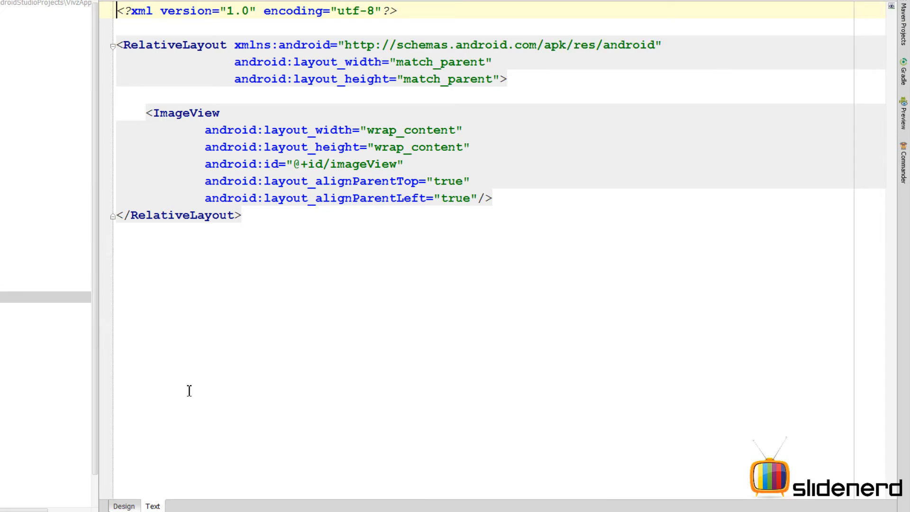
type("sr")
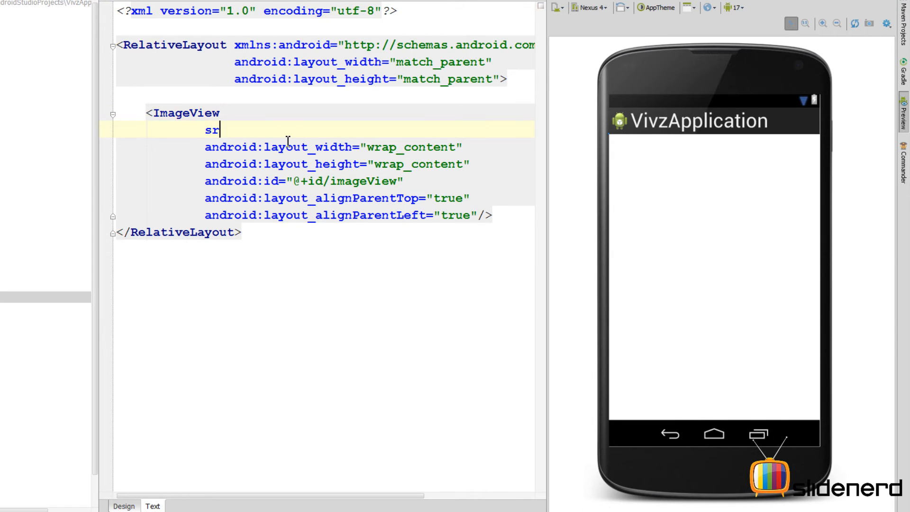
type("android:src=\"@")
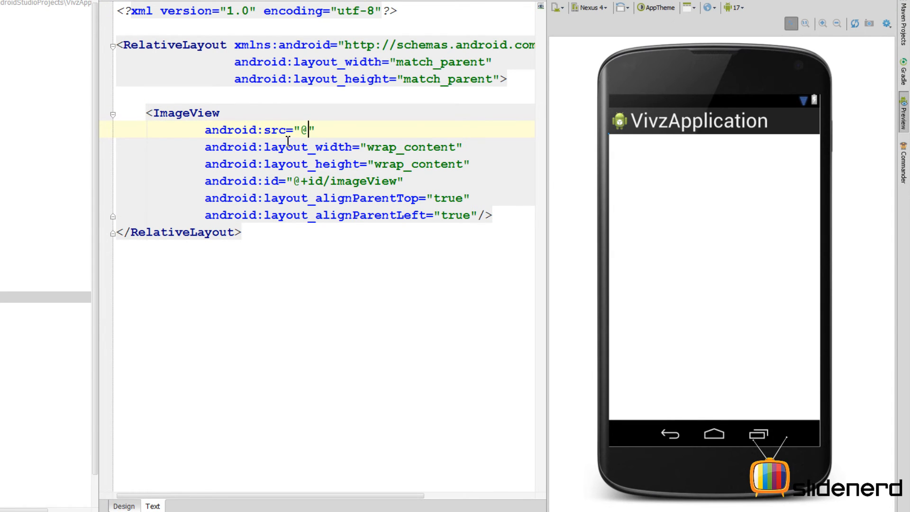
type("drawable/meme1")
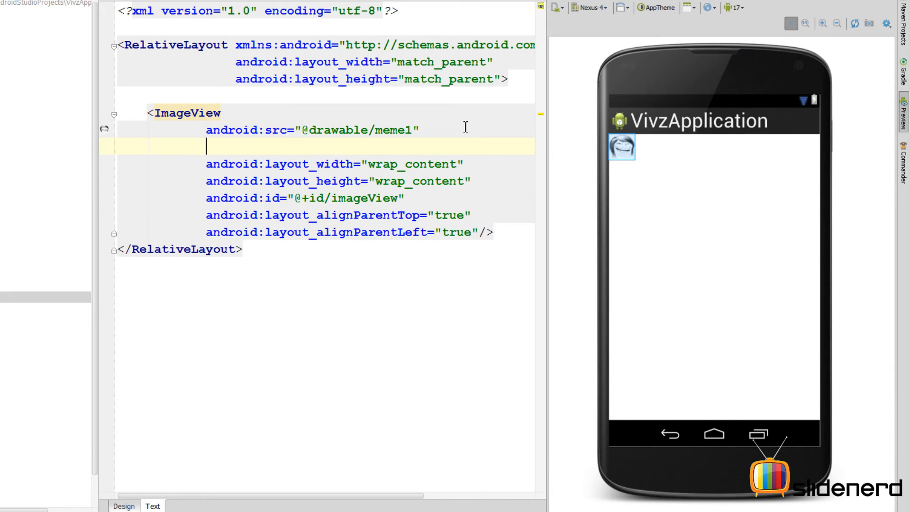
type("android:layout_margin=\"10dp\"")
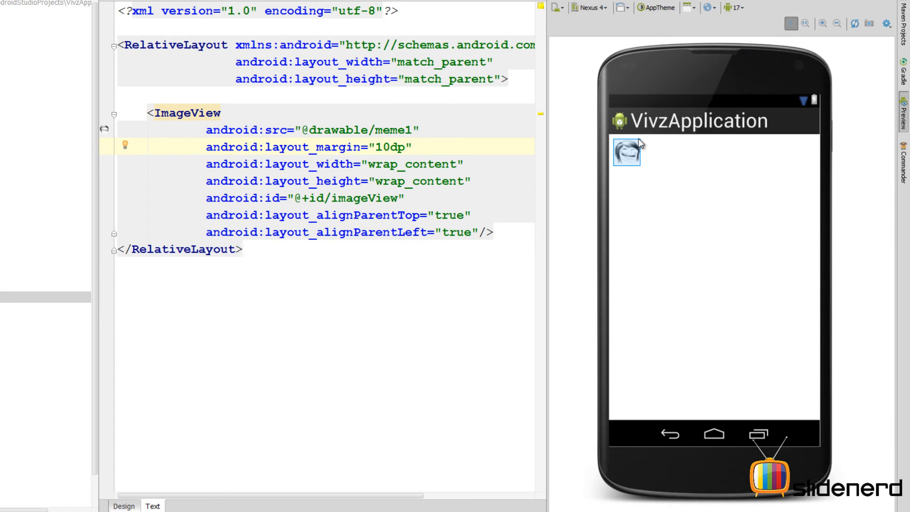
mouse_move(662, 151)
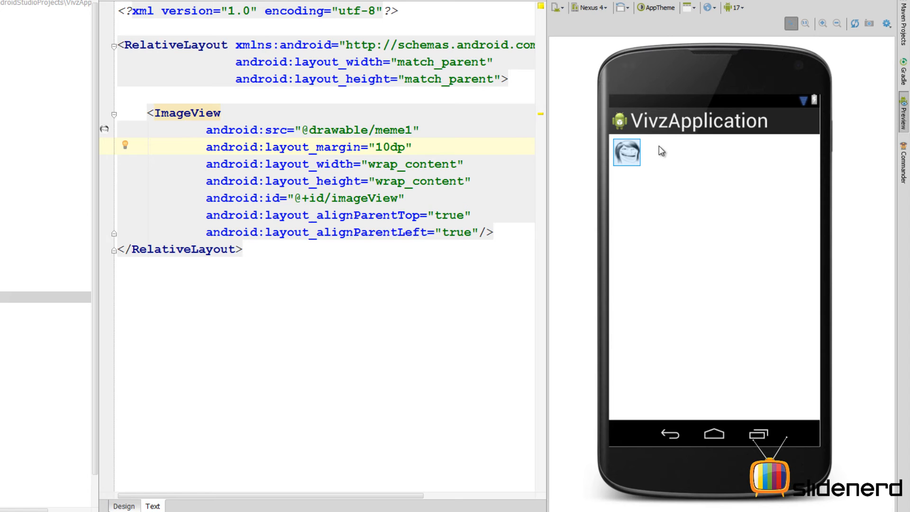
mouse_move(670, 165)
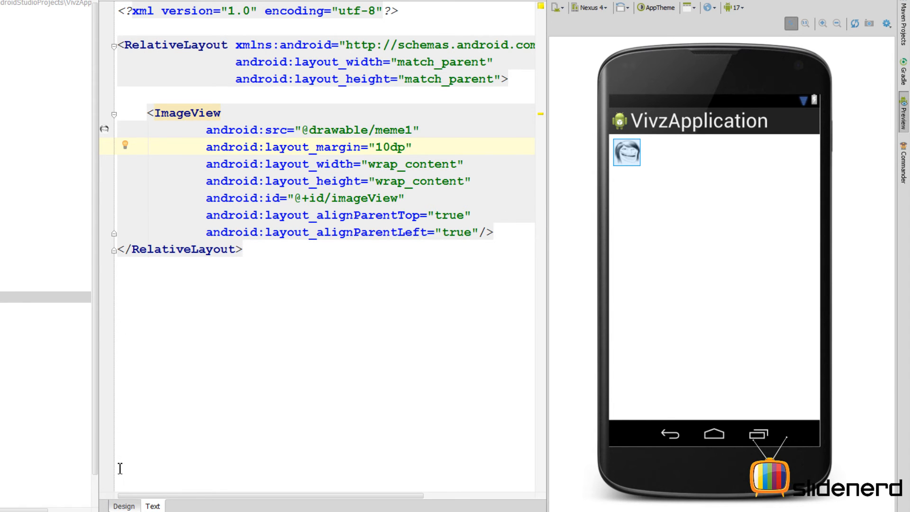
Step: Add a Large Text right of the image, stretched to the edge, and a Small Text below
left_click(124, 505)
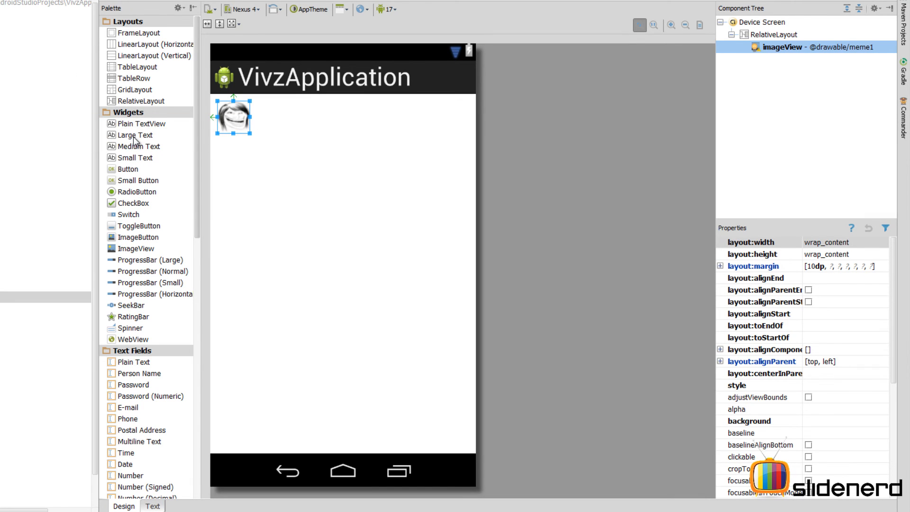
left_click_drag(134, 135, 296, 120)
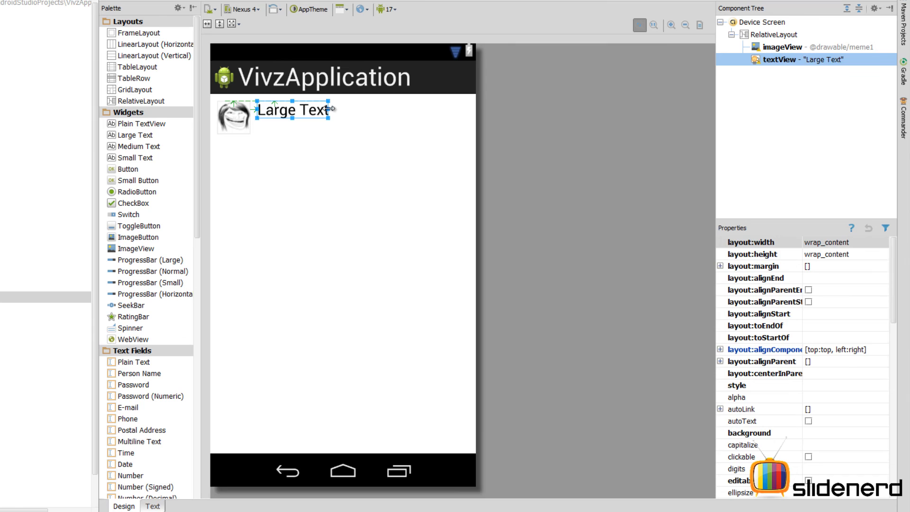
left_click_drag(323, 110, 474, 110)
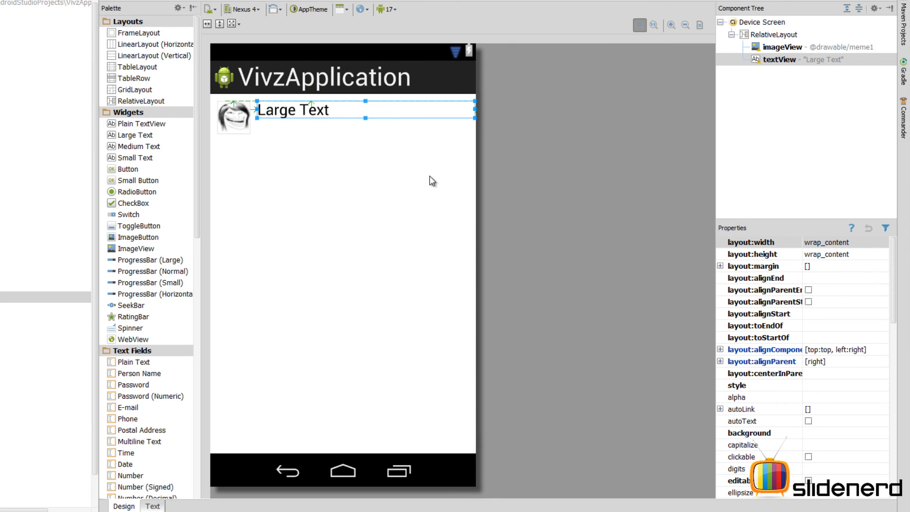
mouse_move(134, 147)
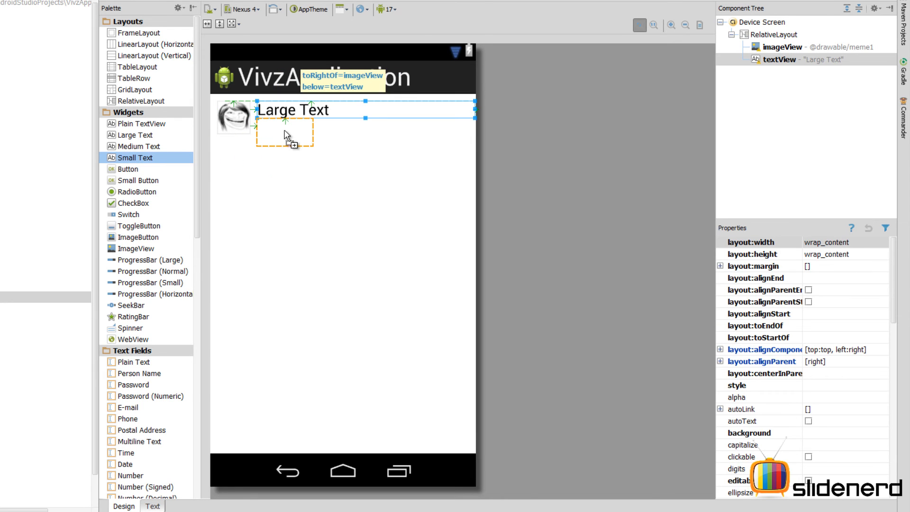
left_click_drag(134, 158, 284, 124)
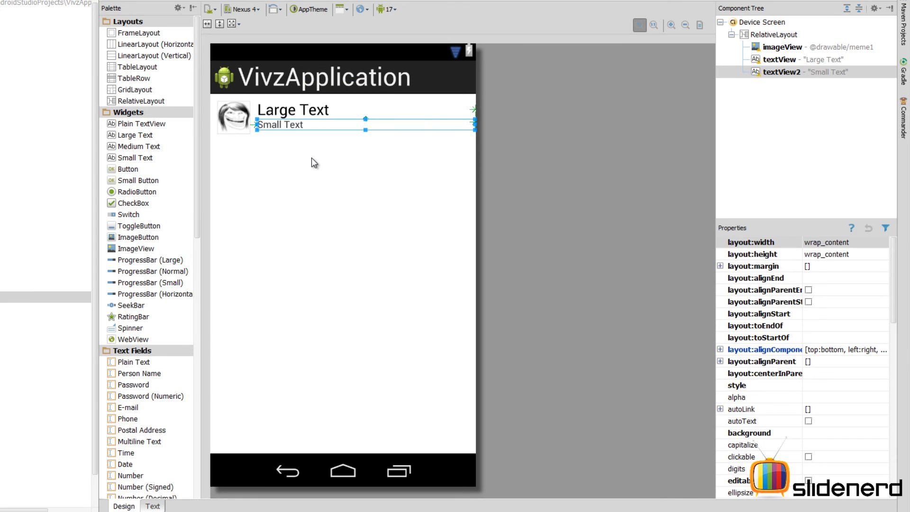
mouse_move(365, 130)
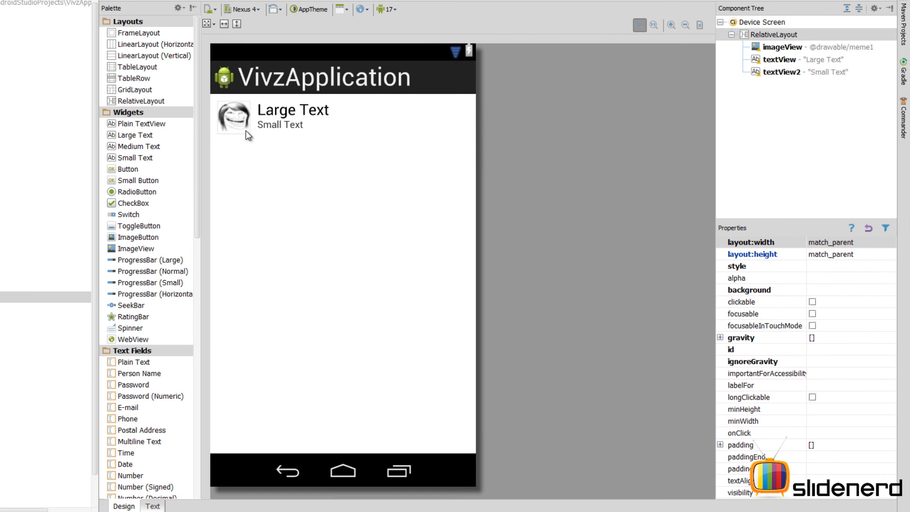
mouse_move(445, 147)
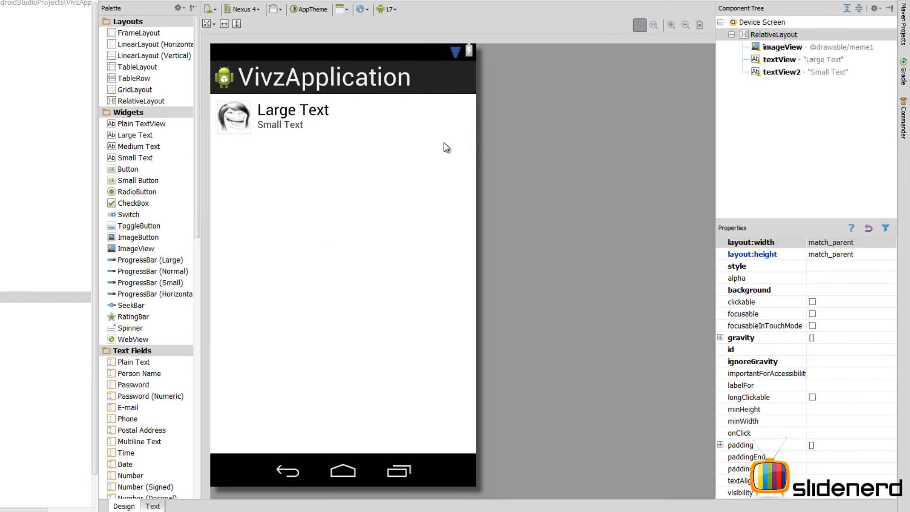
left_click(293, 109)
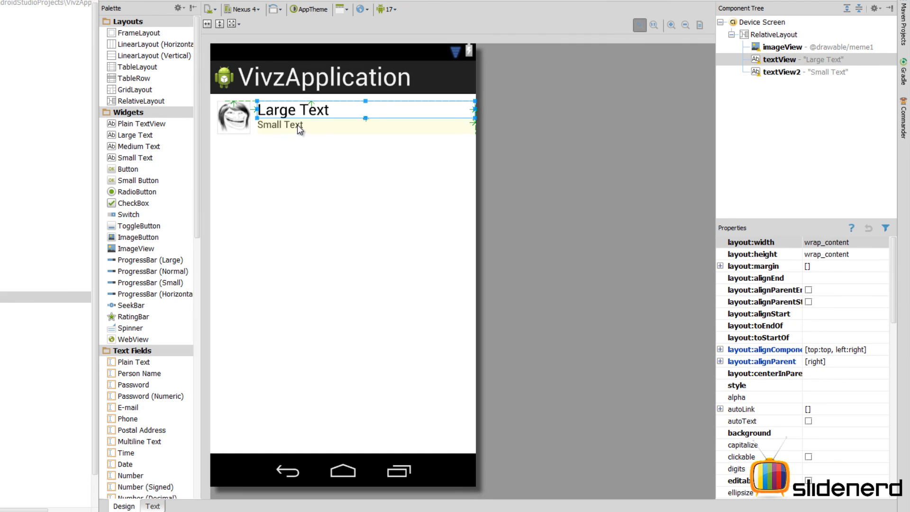
left_click(233, 114)
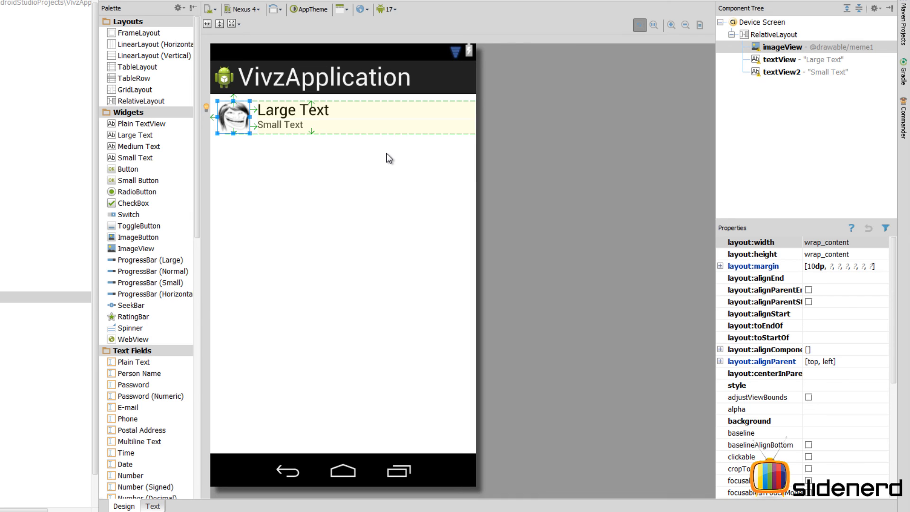
mouse_move(333, 165)
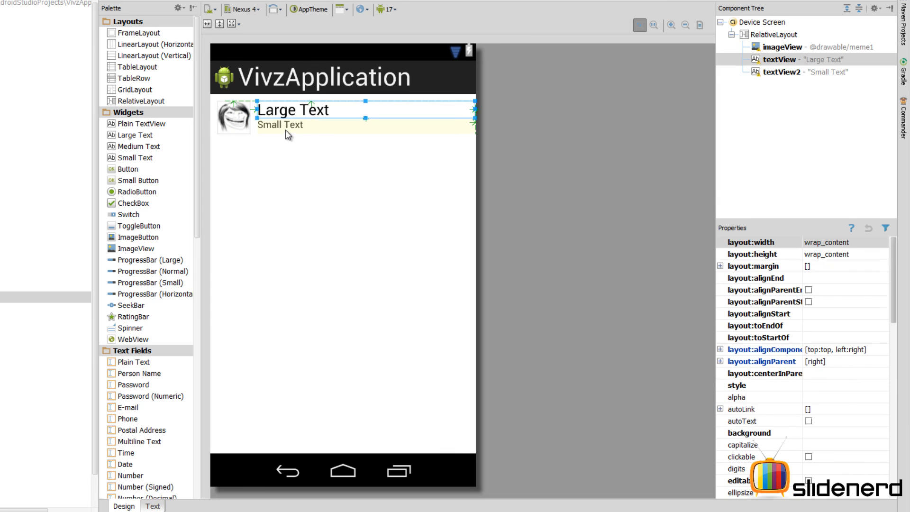
left_click(281, 125)
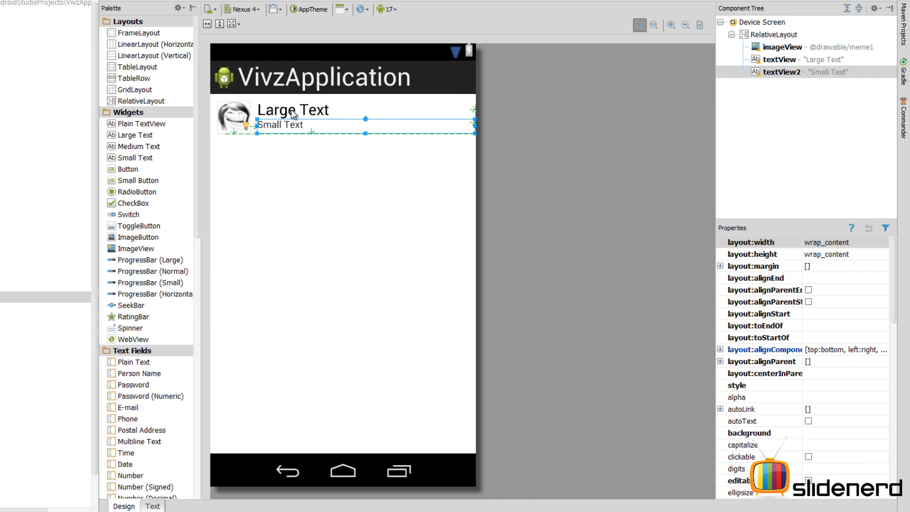